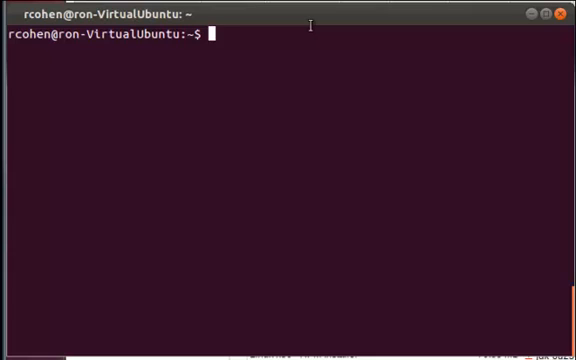
Run javac -version to check the installed Java compiler
text(javac -v)
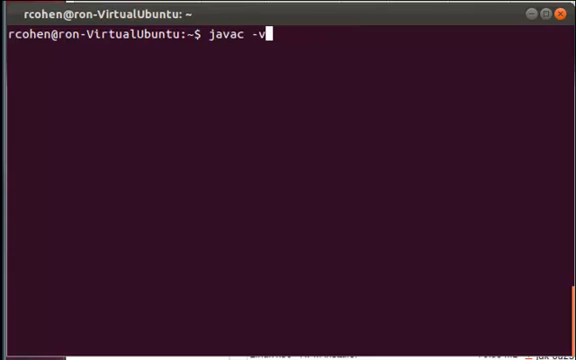
key(Return)
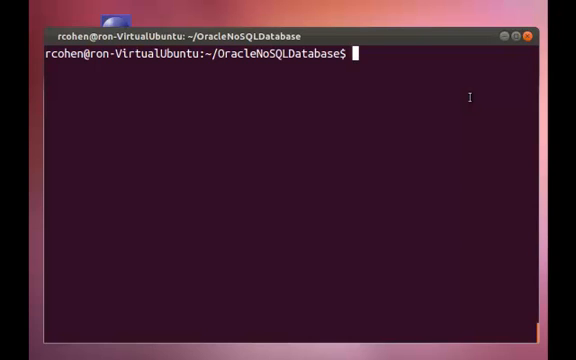
List the folder and extract kv-ce-1.2.123.tar.gz with tar -zxvf
text(ls)
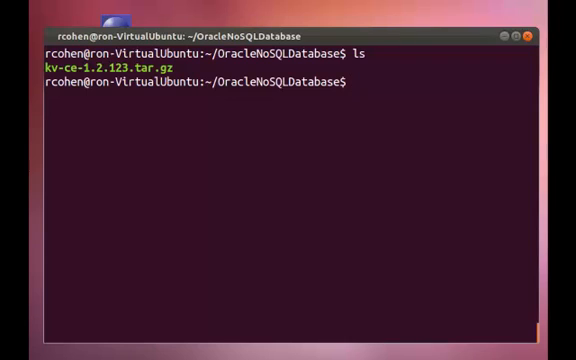
text(tar -)
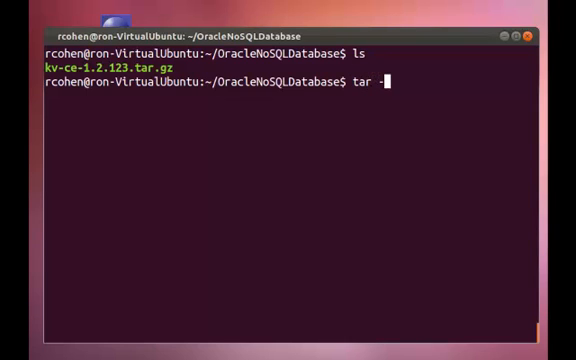
text(zxv)
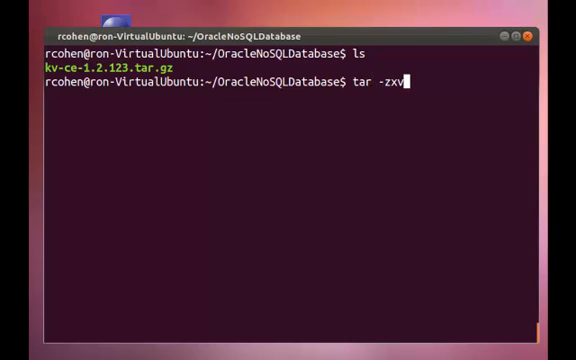
text(f kv-ce-1.2.123.tar.gz)
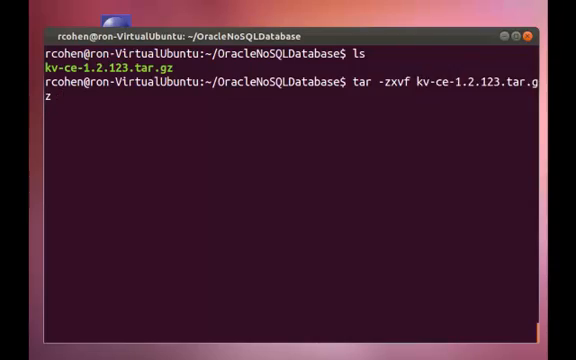
key(Return)
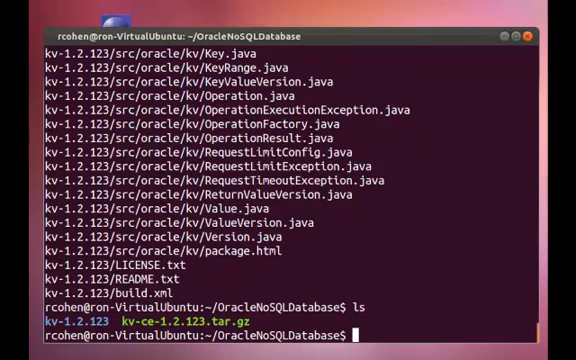
List the contents of the extracted kv-1.2.123 folder
text(ls k)
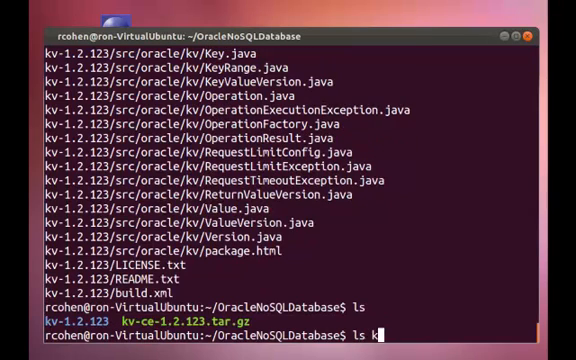
text(v-1.2.123/)
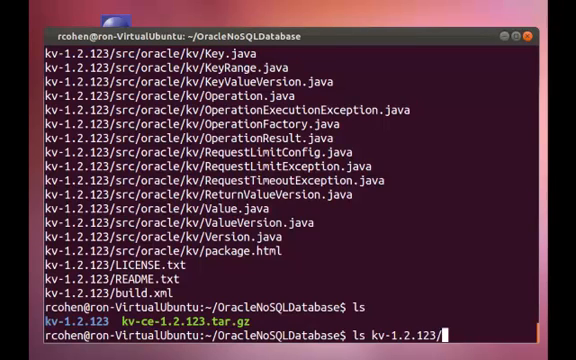
key(Return)
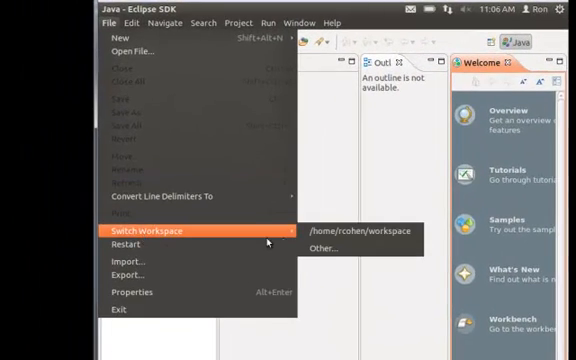
Start the New Java Project wizard from the File menu
click(316, 248)
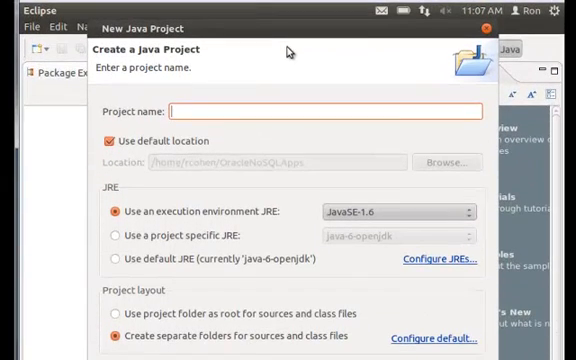
mouse_move(380, 216)
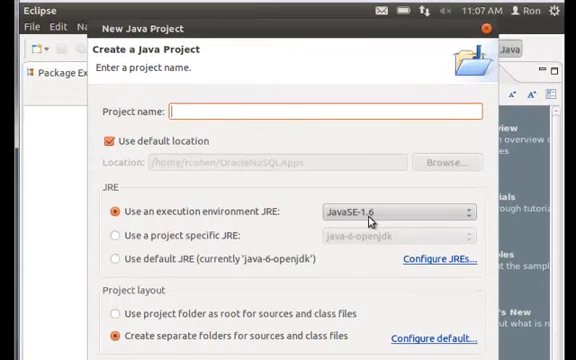
Name the project HelloOracleNoSQLWorld and finish creating it
click(260, 112)
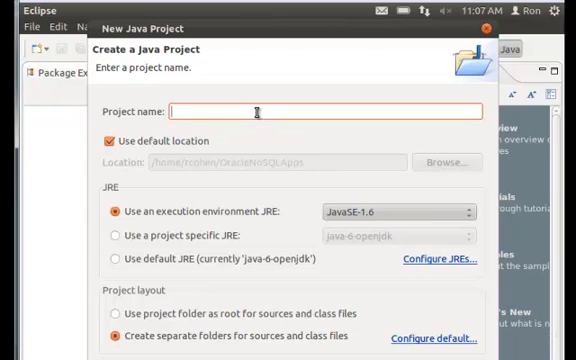
text(HelloO)
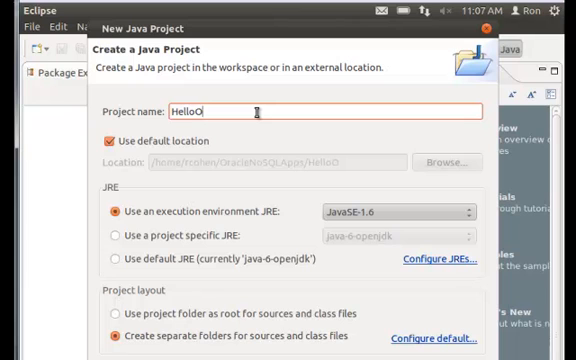
text(racleNo)
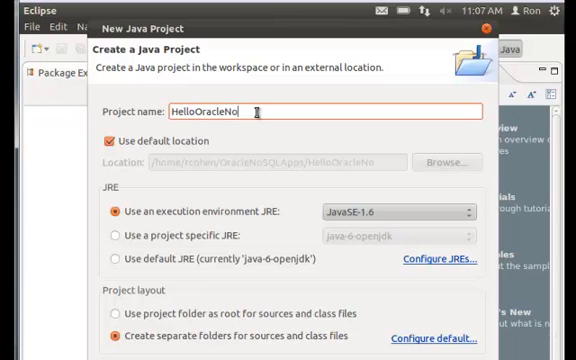
text(SQLWorld)
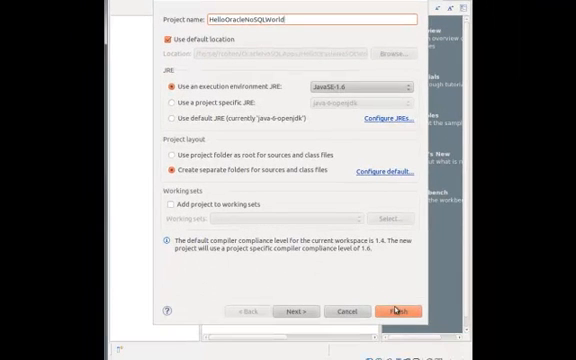
click(400, 312)
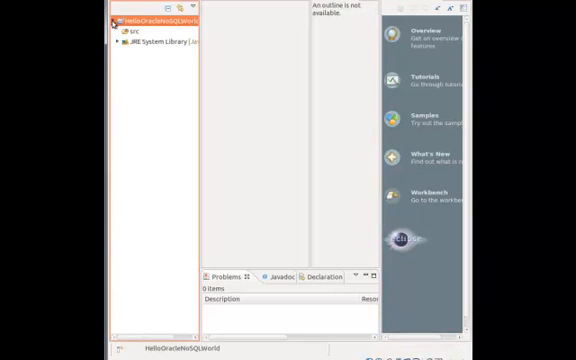
Create a package named hello in the HelloOracleNoSQLWorld project's src folder
click(56, 40)
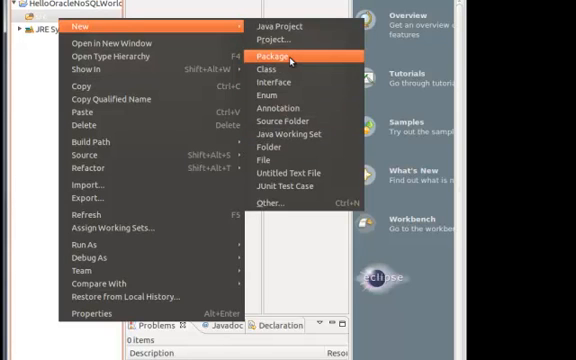
click(274, 50)
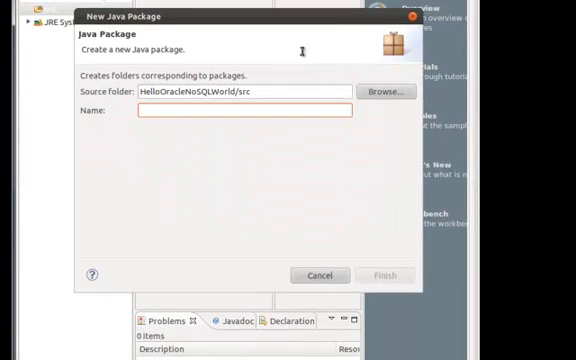
text(he)
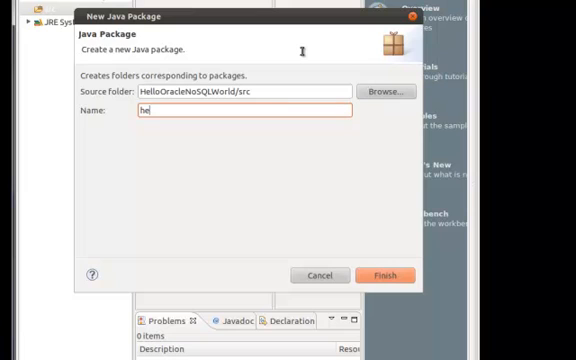
text(llo)
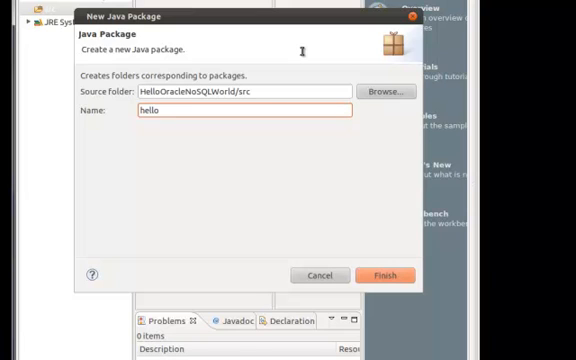
click(396, 274)
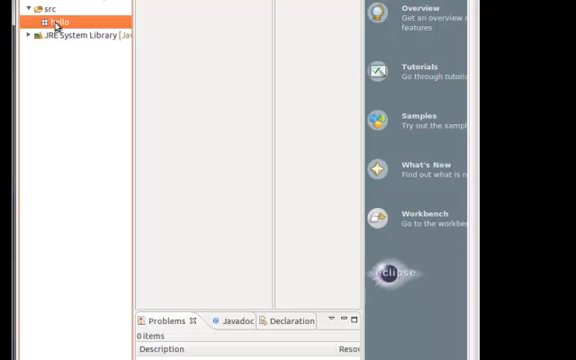
Import into hello from the kv-1.2.123/examples/hello source folder
right_click(56, 22)
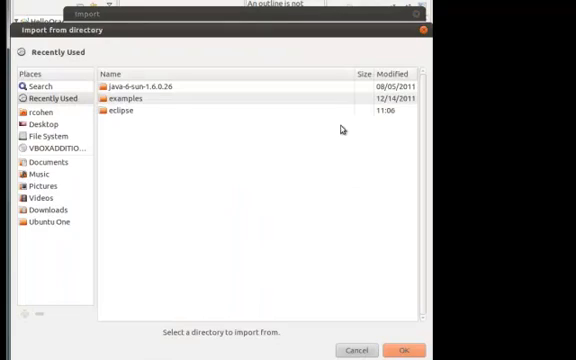
click(32, 116)
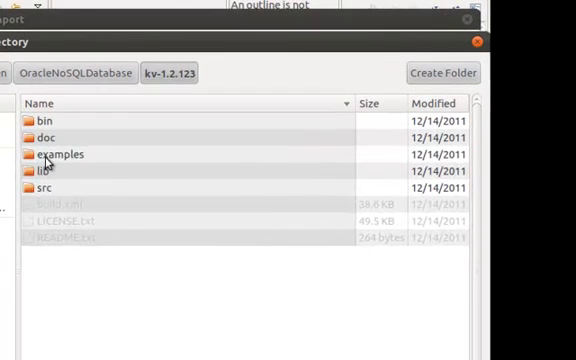
double_click(60, 154)
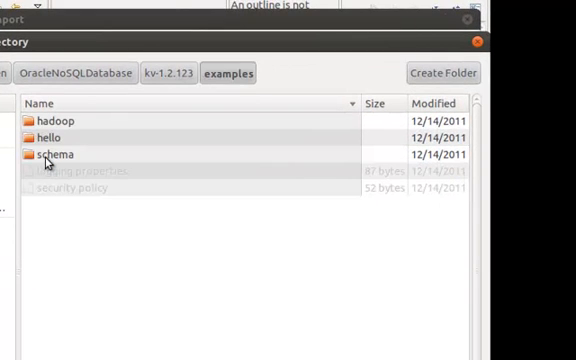
click(52, 136)
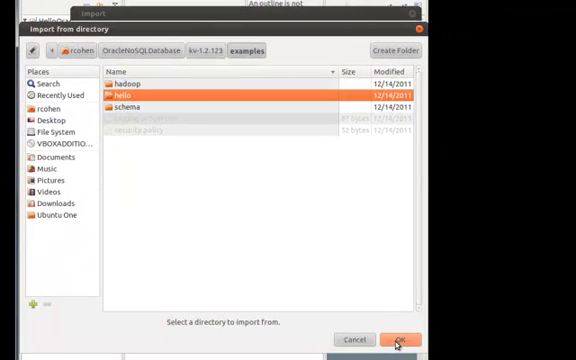
click(400, 340)
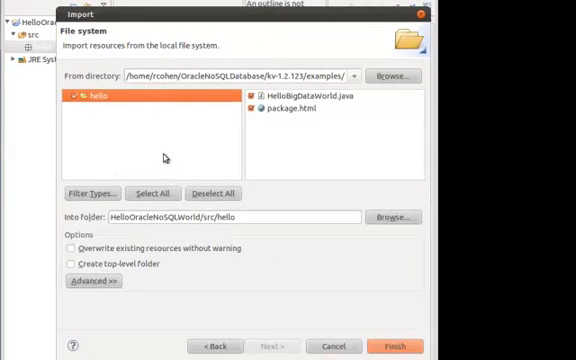
mouse_move(338, 332)
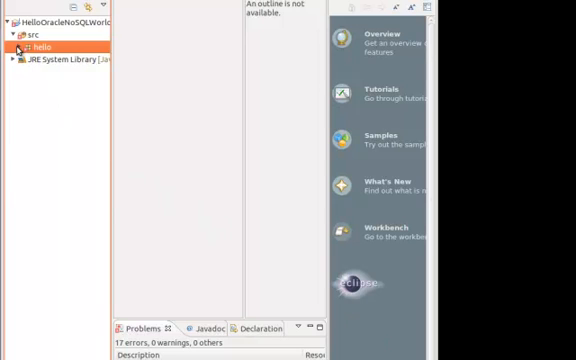
Add an external JAR to the project's libraries, browsing into OracleNoSQLDatabase
click(24, 34)
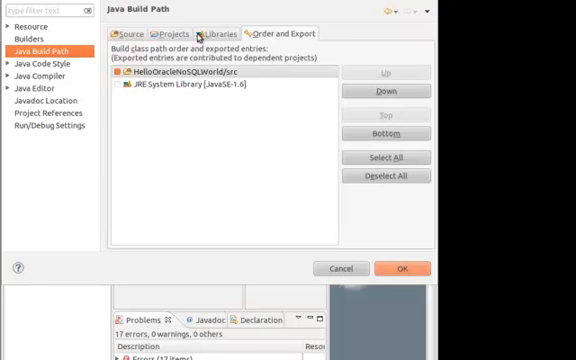
click(204, 32)
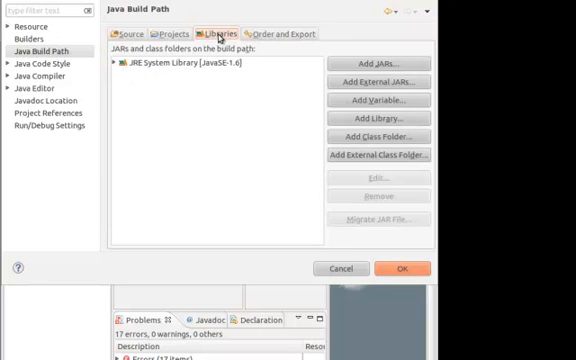
mouse_move(378, 82)
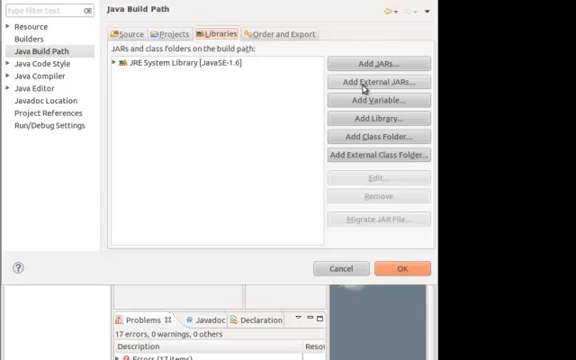
click(386, 80)
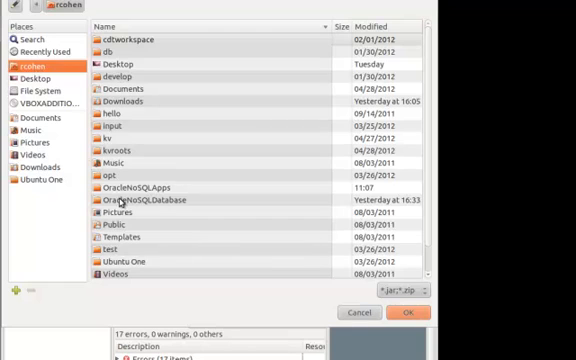
double_click(144, 200)
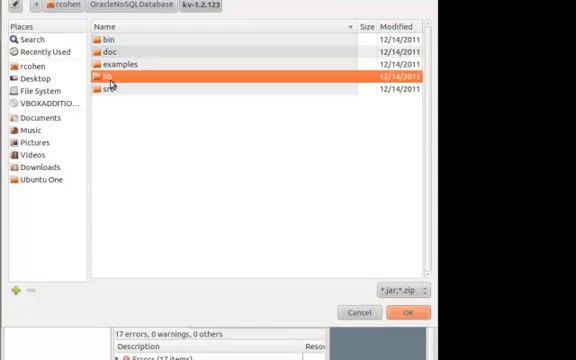
mouse_move(112, 80)
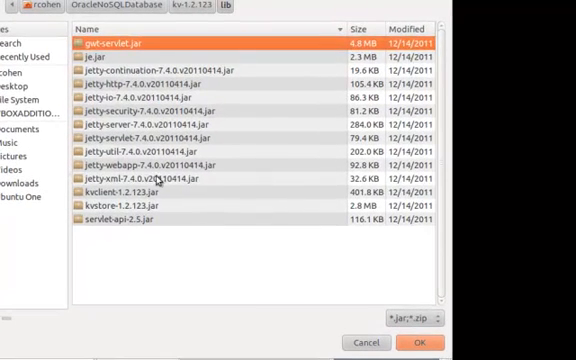
click(130, 188)
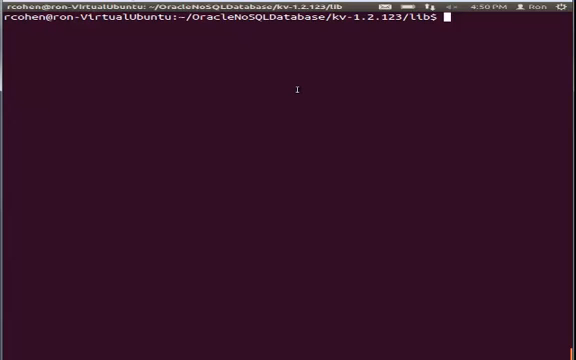
Run kvstore-1.2.123.jar to list commands, then its help for kvlite
text(java -jar kvstore-1.2.123.jar)
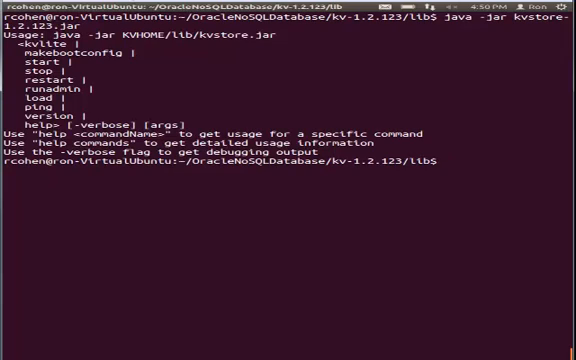
text(java -jar kvstore-1.2.123.jar)
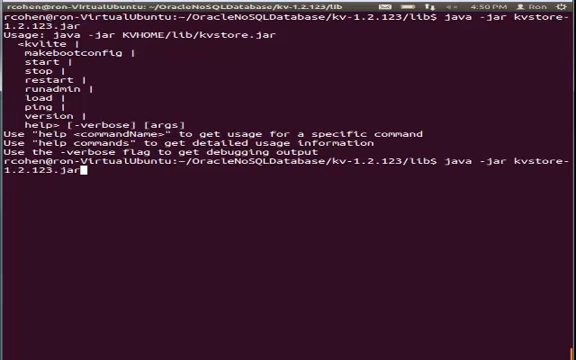
text(he)
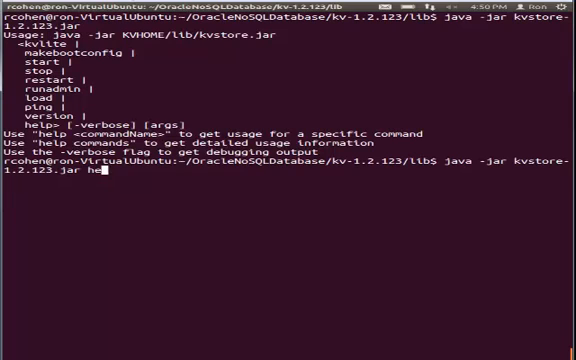
text(lp kvlite)
text(java -jar kvstore-1.2.123.jar h)
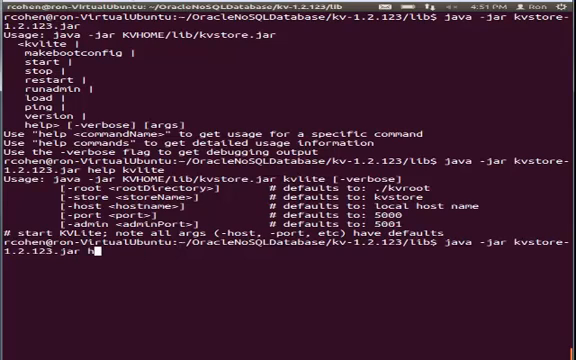
Run java -jar kvstore-1.2.123.jar kvlite to start the local KVLite store
text(v)
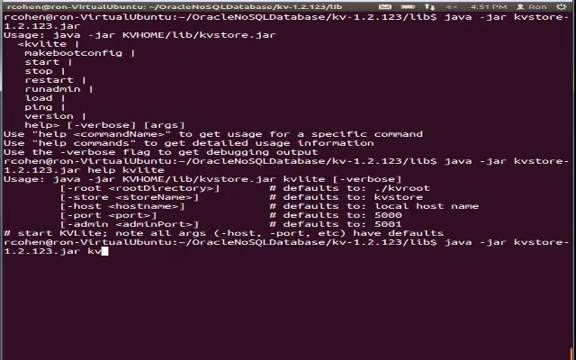
text(ite)
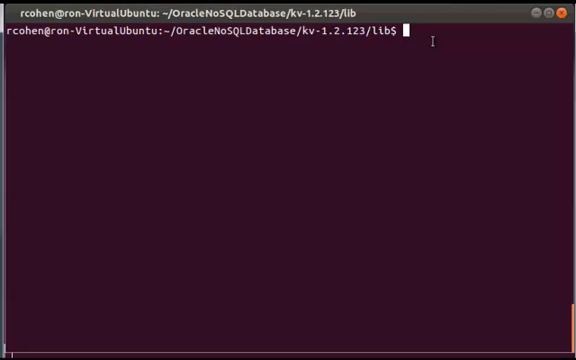
Enter the kvstore-1.2.123.jar ping command with -host and -port 5000
text(j)
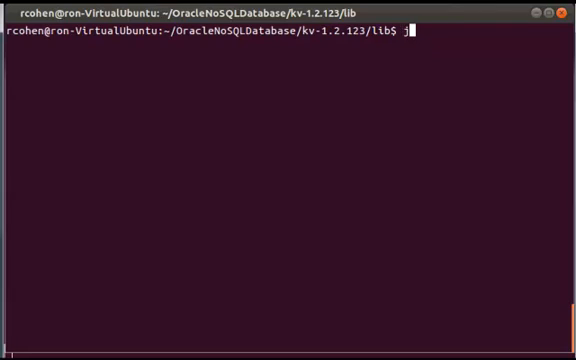
text(ava -jar)
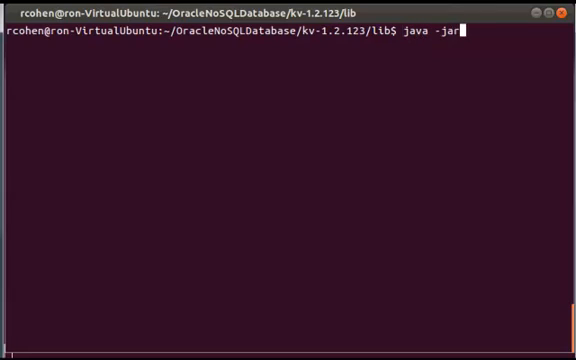
text(kvstore-1.2.123.jar)
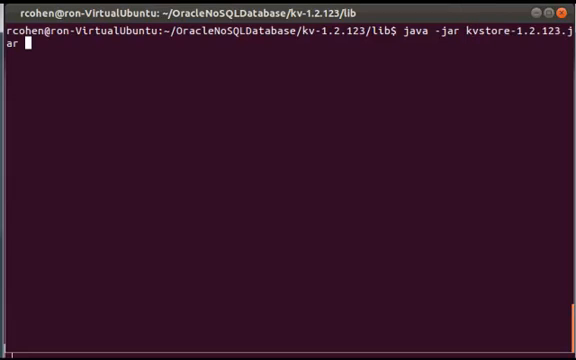
text(pi)
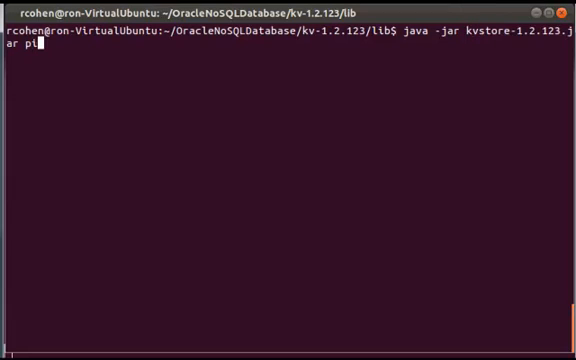
text(ng -host ron-VirtualUbuntu)
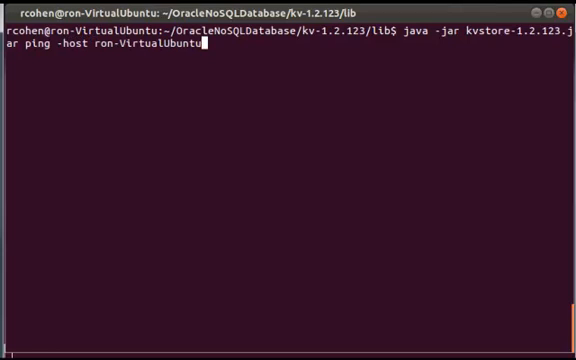
text(-)
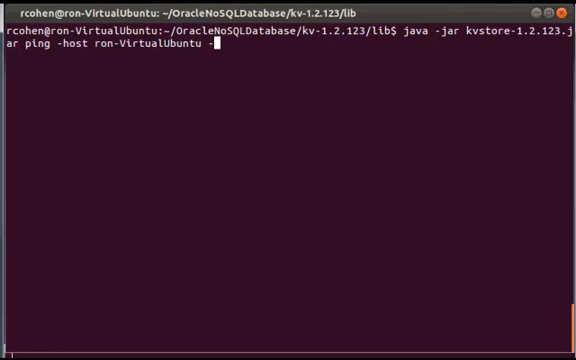
text(port 5)
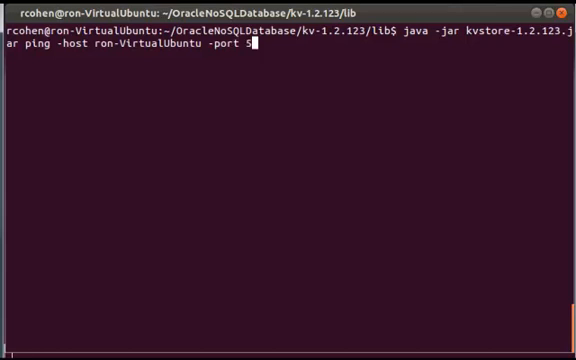
text(000)
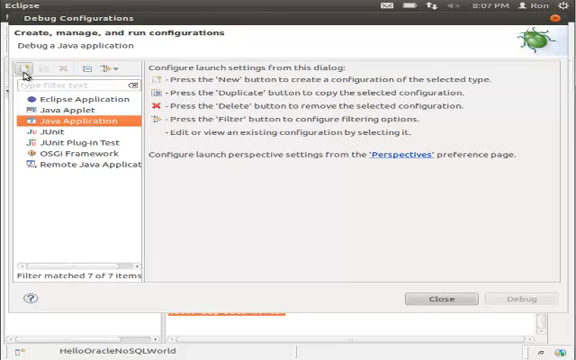
Create a new Java Application debug configuration and name it for the HelloNoSQLWorld project
click(16, 68)
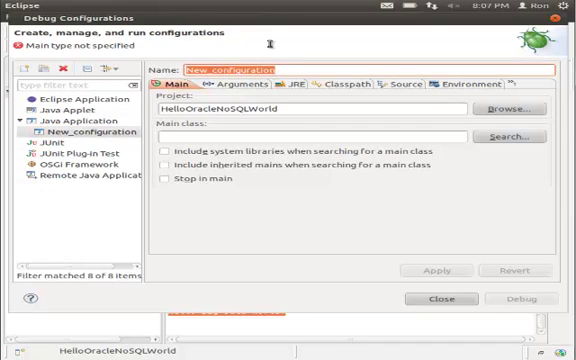
text(Hello)
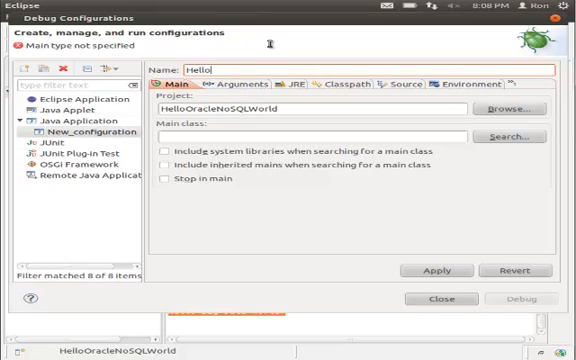
text(NoSQL)
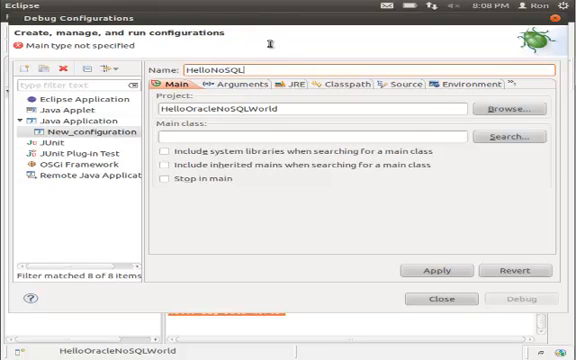
text(World)
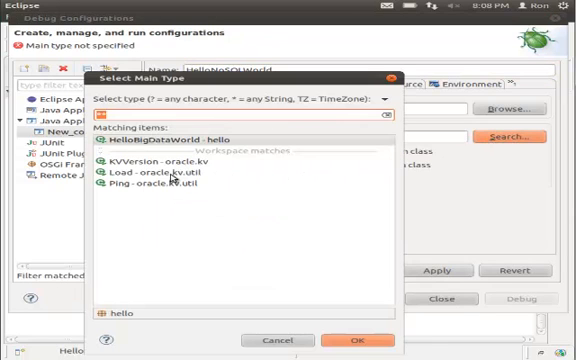
Choose HelloBigDataWorld as the main class and enable Stop in main
click(176, 136)
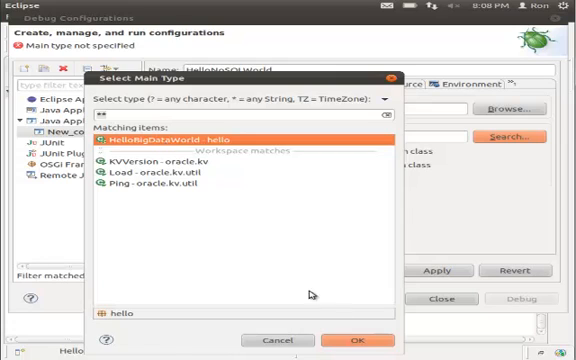
click(350, 340)
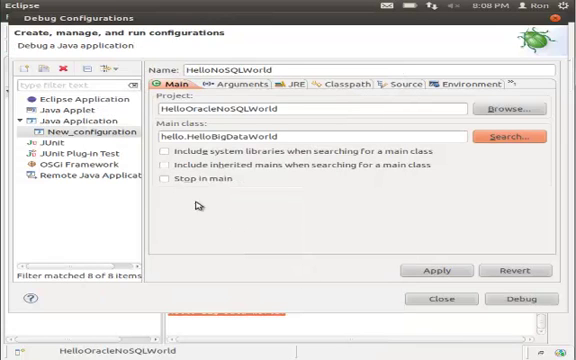
click(164, 180)
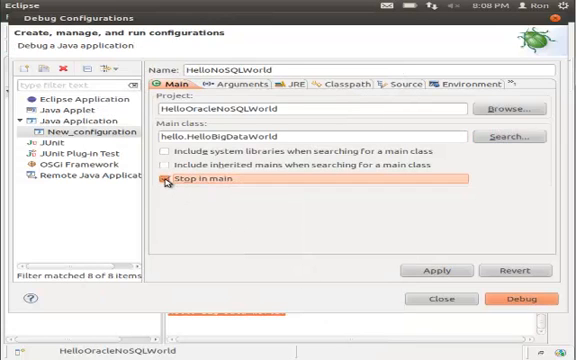
click(164, 182)
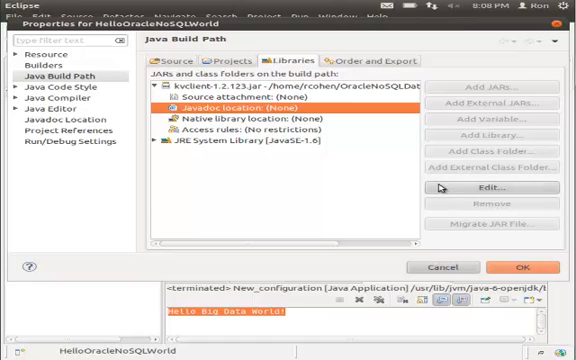
Set the kvclient jar's Javadoc location to the kv-1.2.123/doc/javadoc folder
click(500, 188)
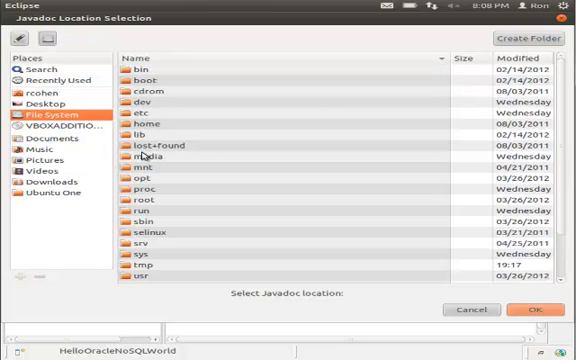
scroll(down, 3)
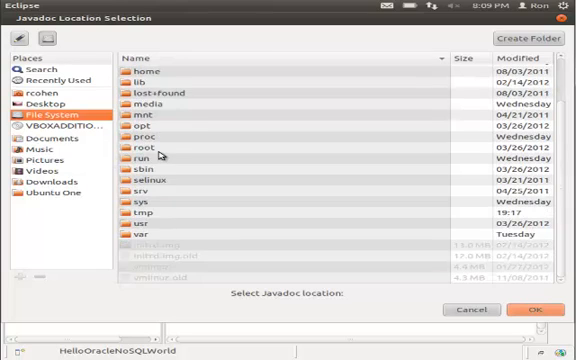
click(46, 88)
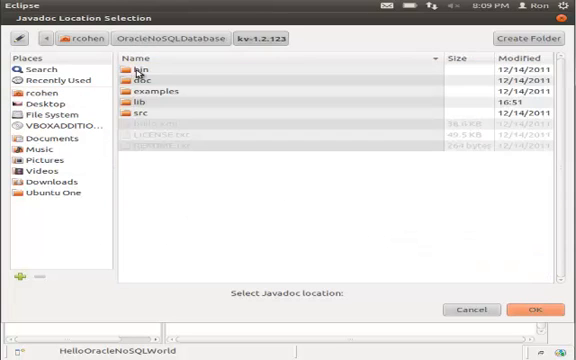
click(170, 90)
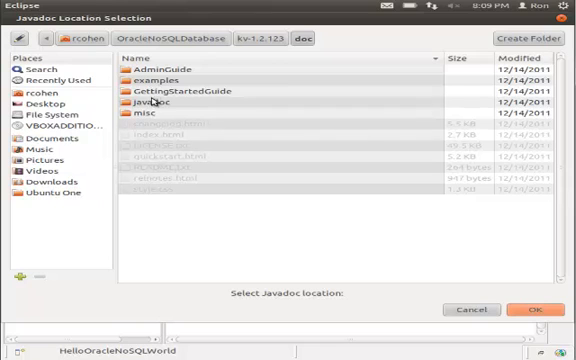
click(156, 100)
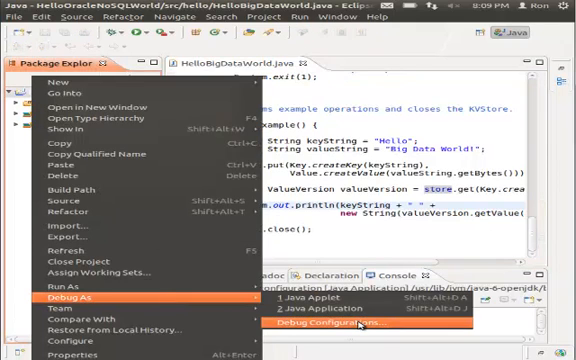
Reopen the saved HelloBigDataWorld Java Application debug configuration
click(322, 324)
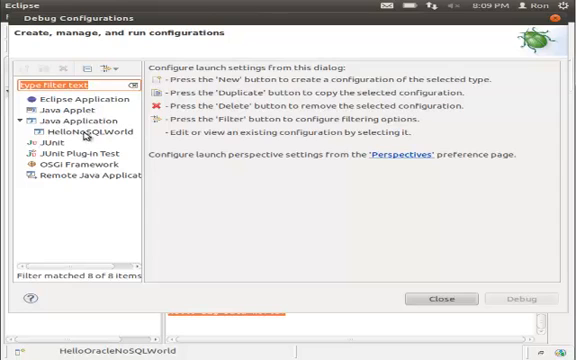
click(76, 132)
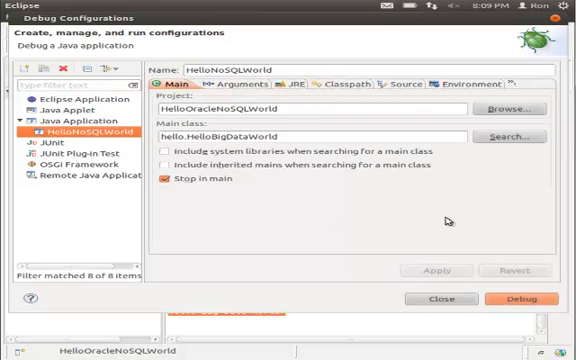